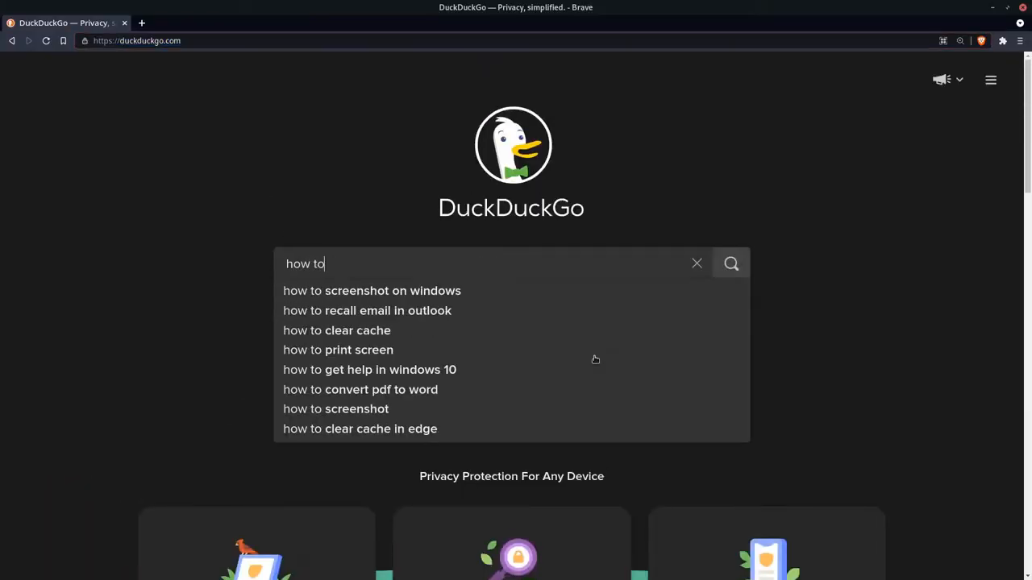
pyautogui.write('shader!!!11')
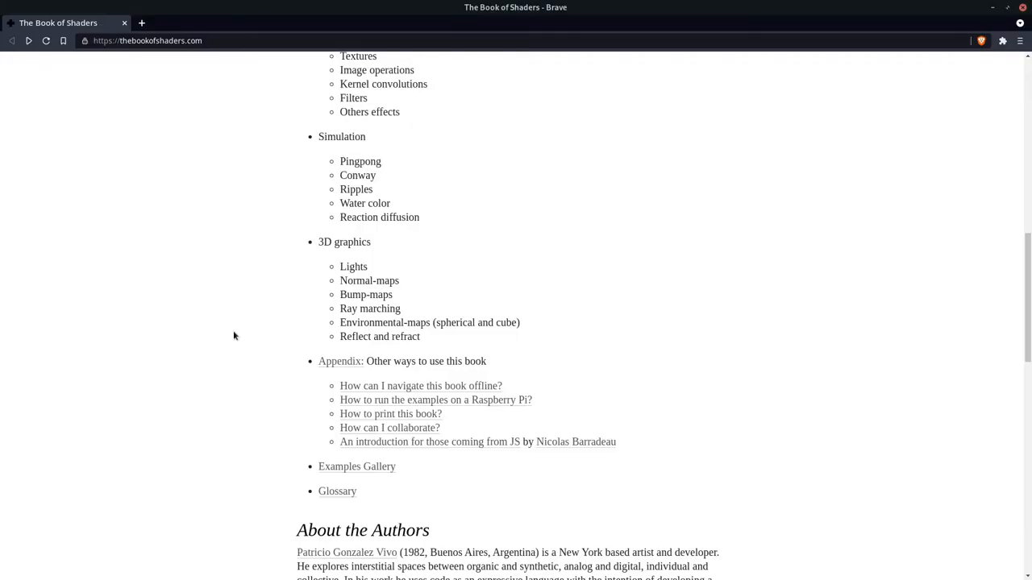
pyautogui.scroll(3)
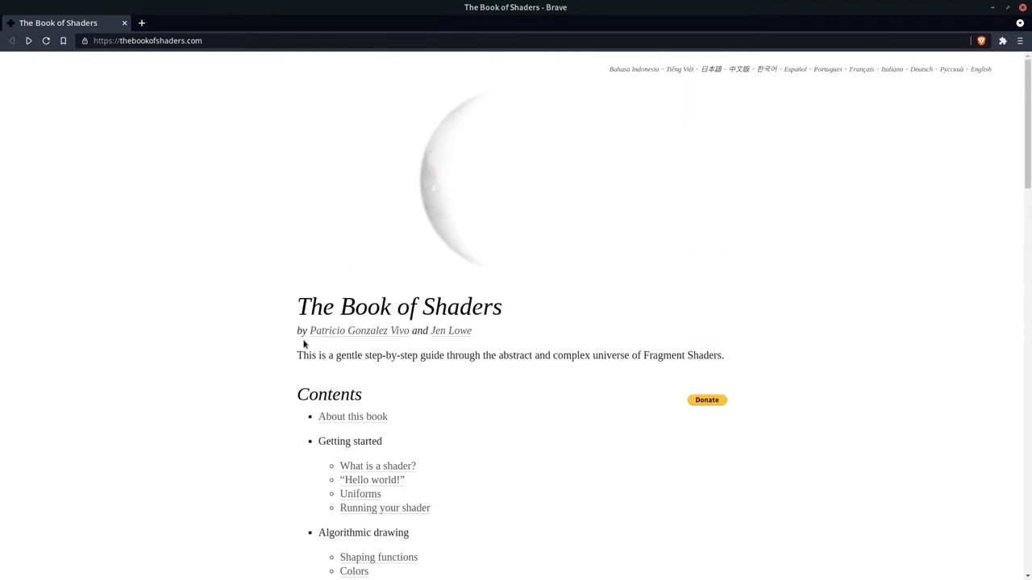